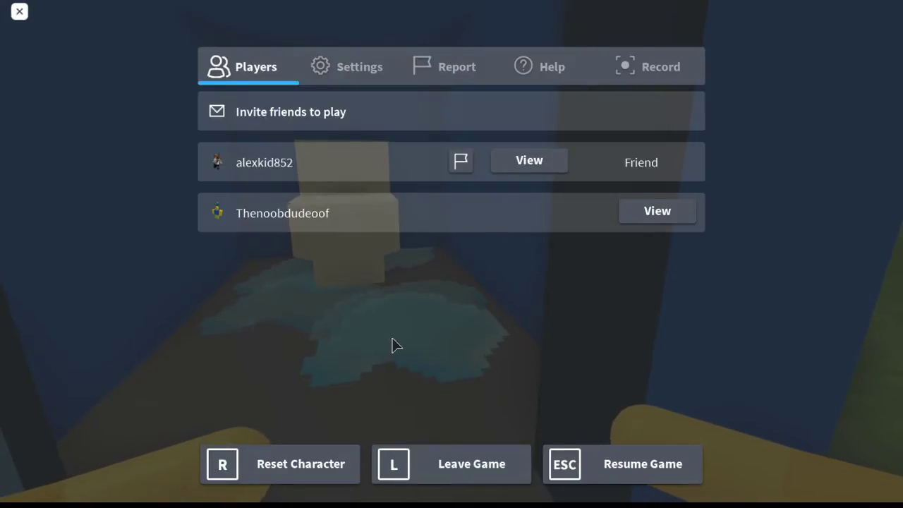
Resume the mini-golf game from the players menu to continue playing.
click(644, 464)
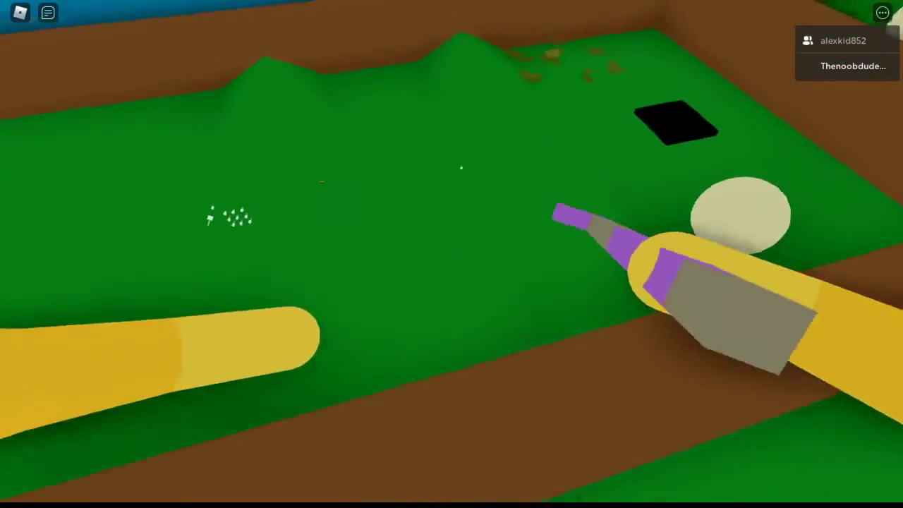
mouse_move(451, 269)
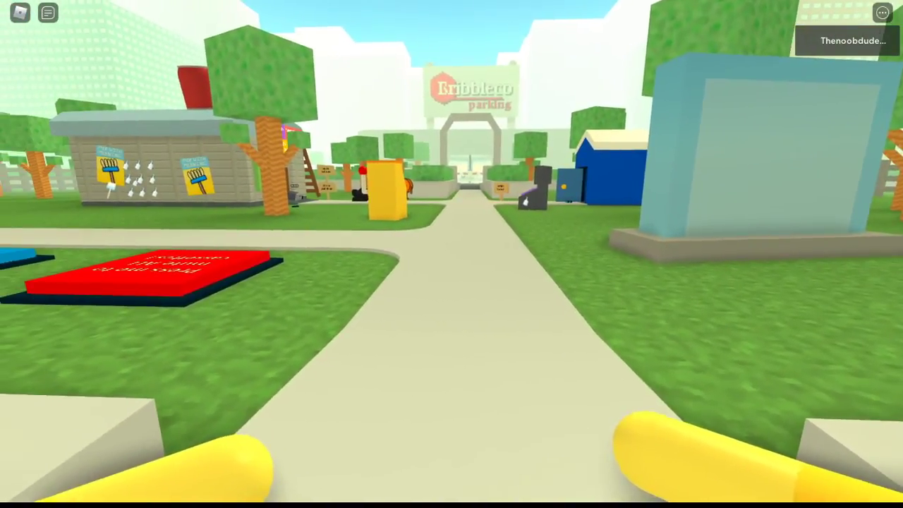
Open the Roblox menu with Reset Character, Leave Game and Resume Game options.
key(Escape)
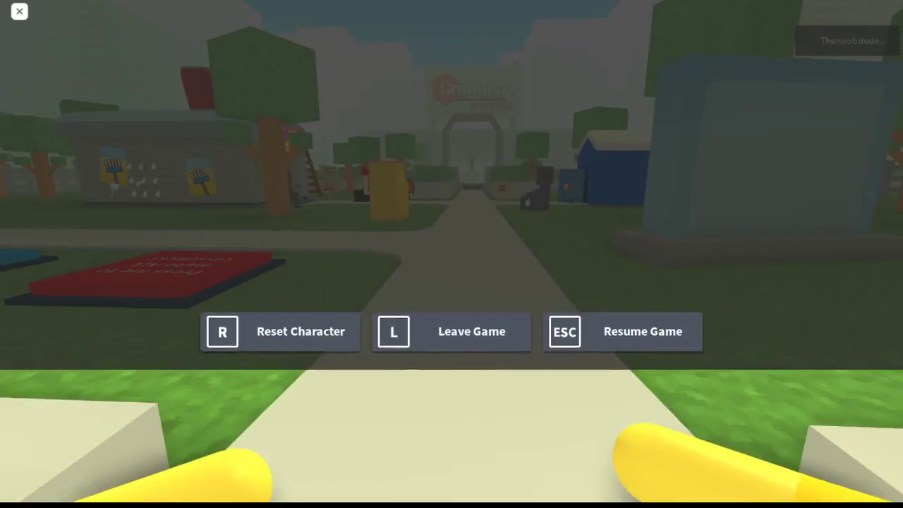